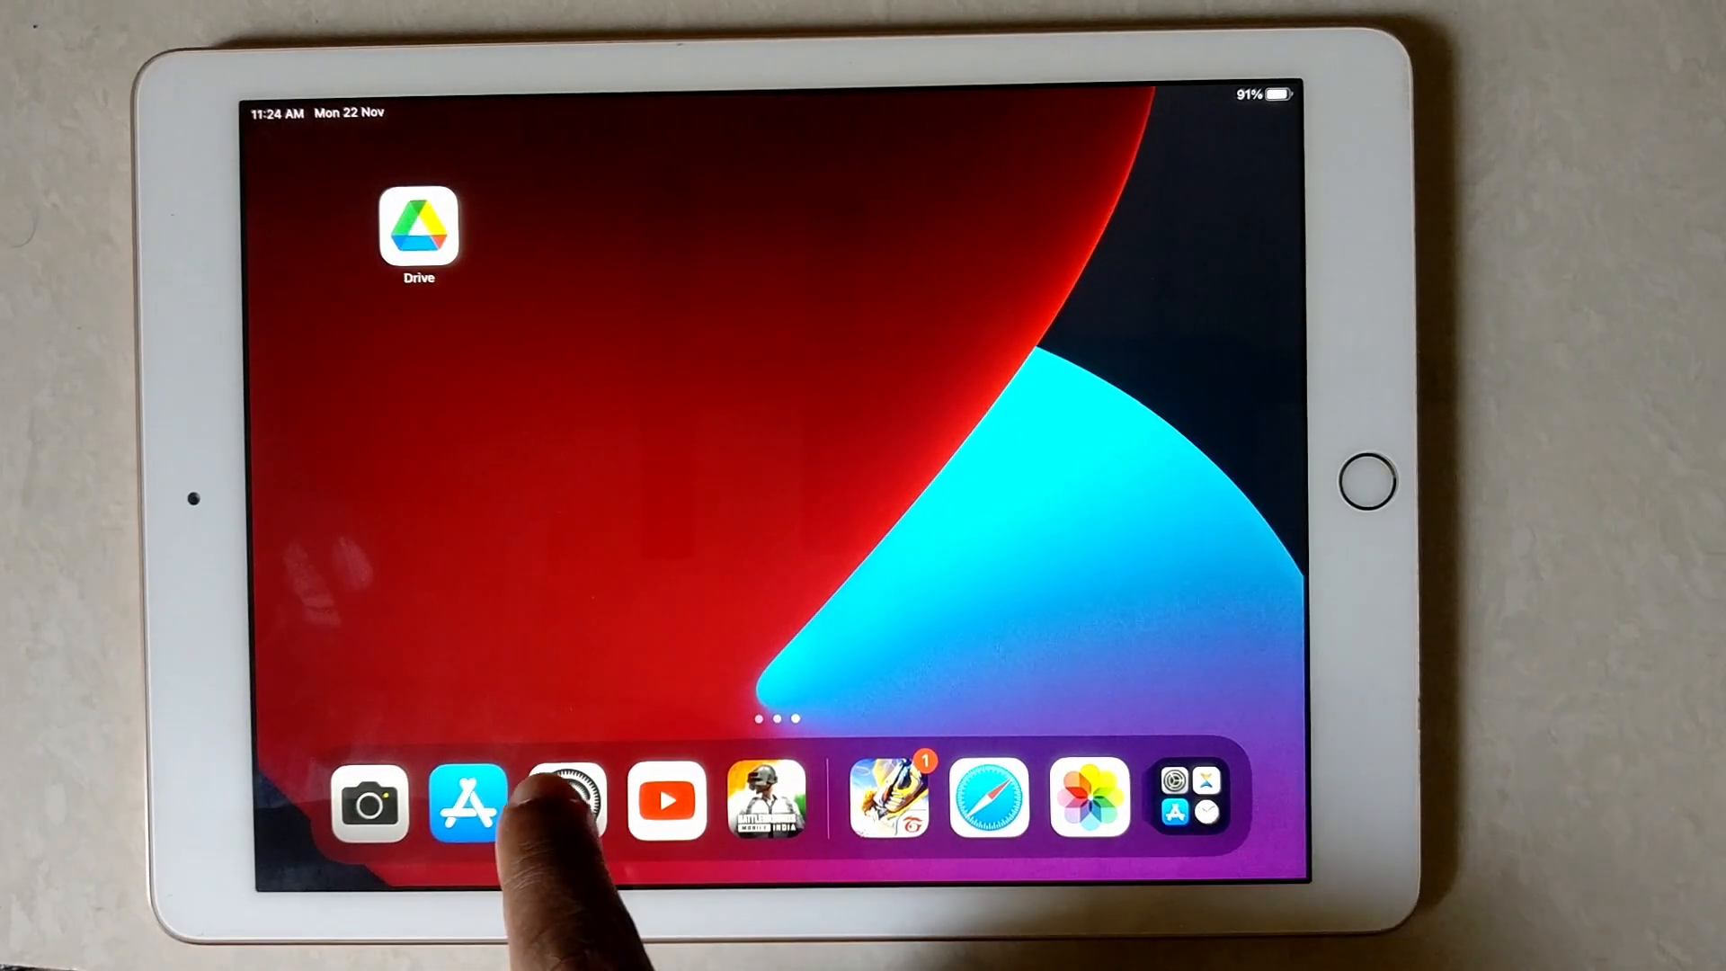
Open Settings and go to General > Picture in Picture.
click(569, 800)
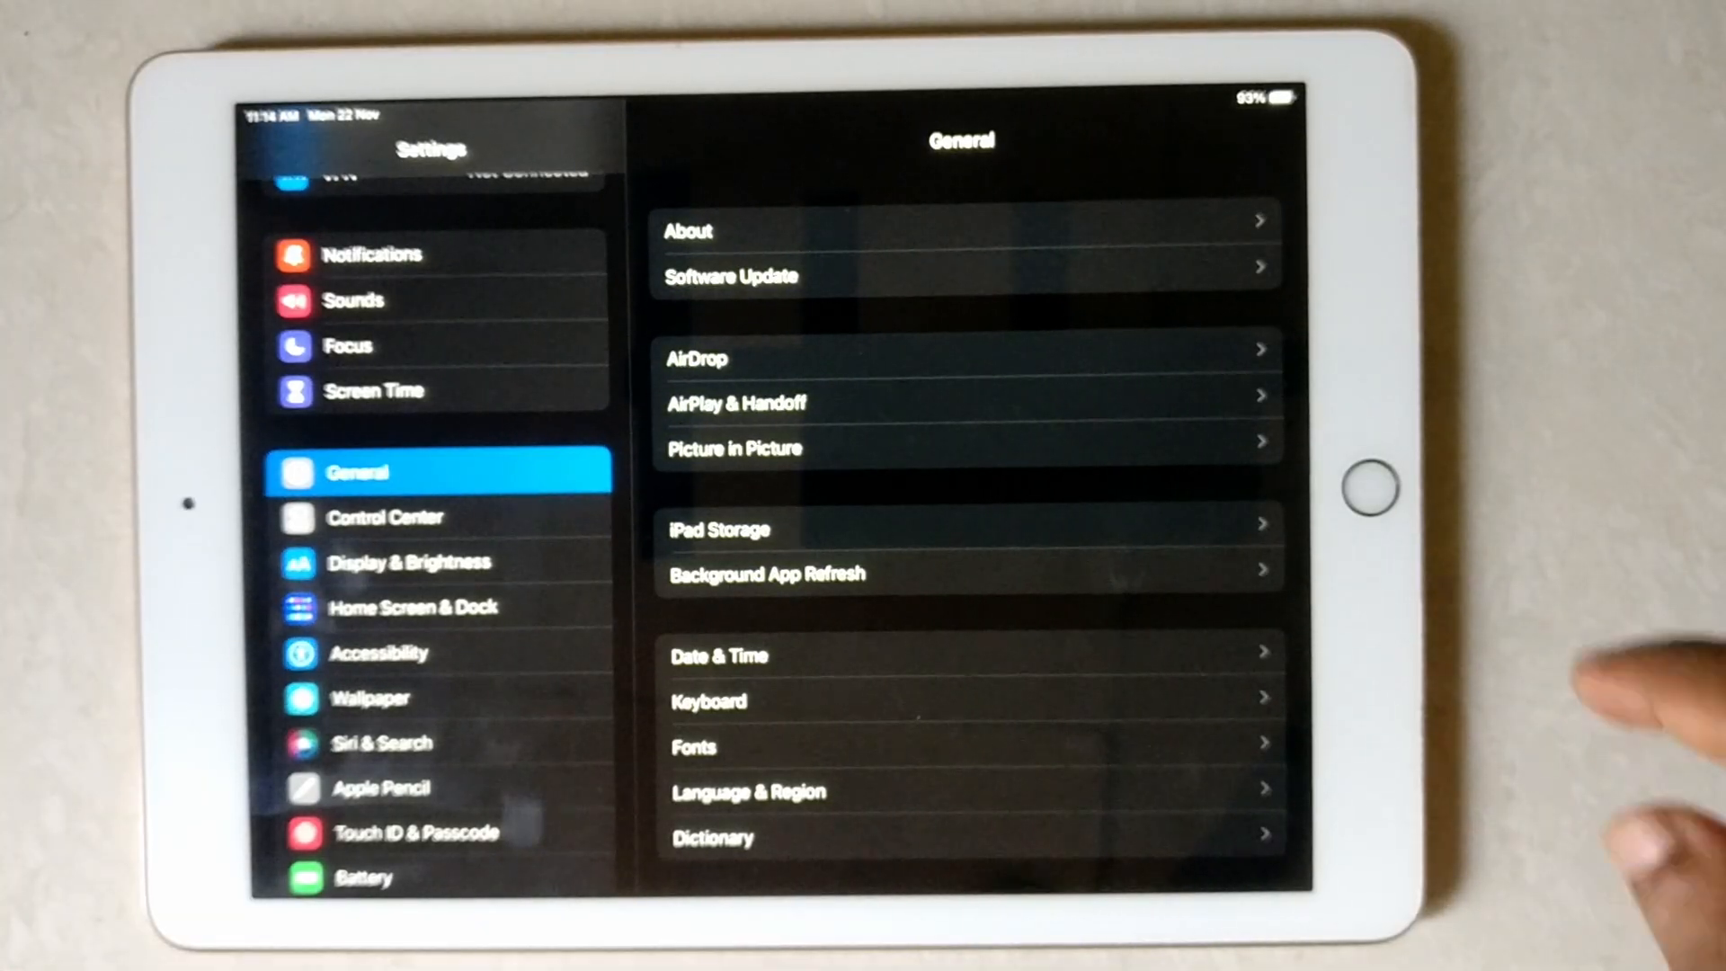
click(734, 447)
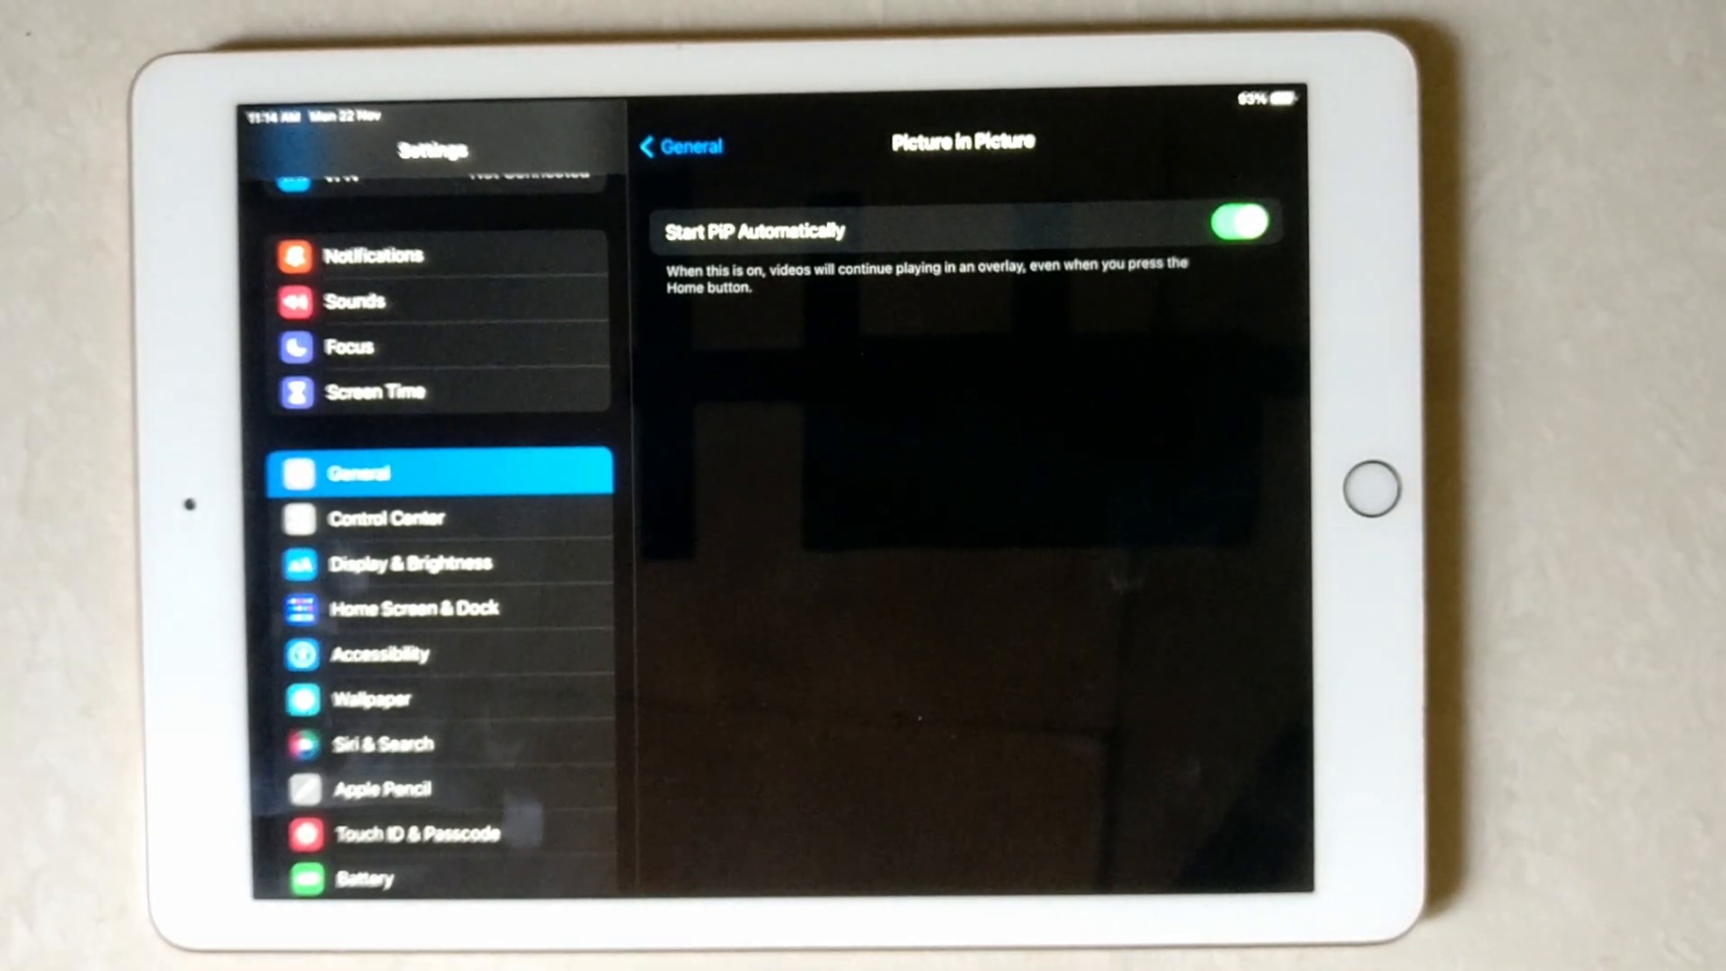
Turn off Start PIP Automatically and return to the Home Screen.
click(1236, 222)
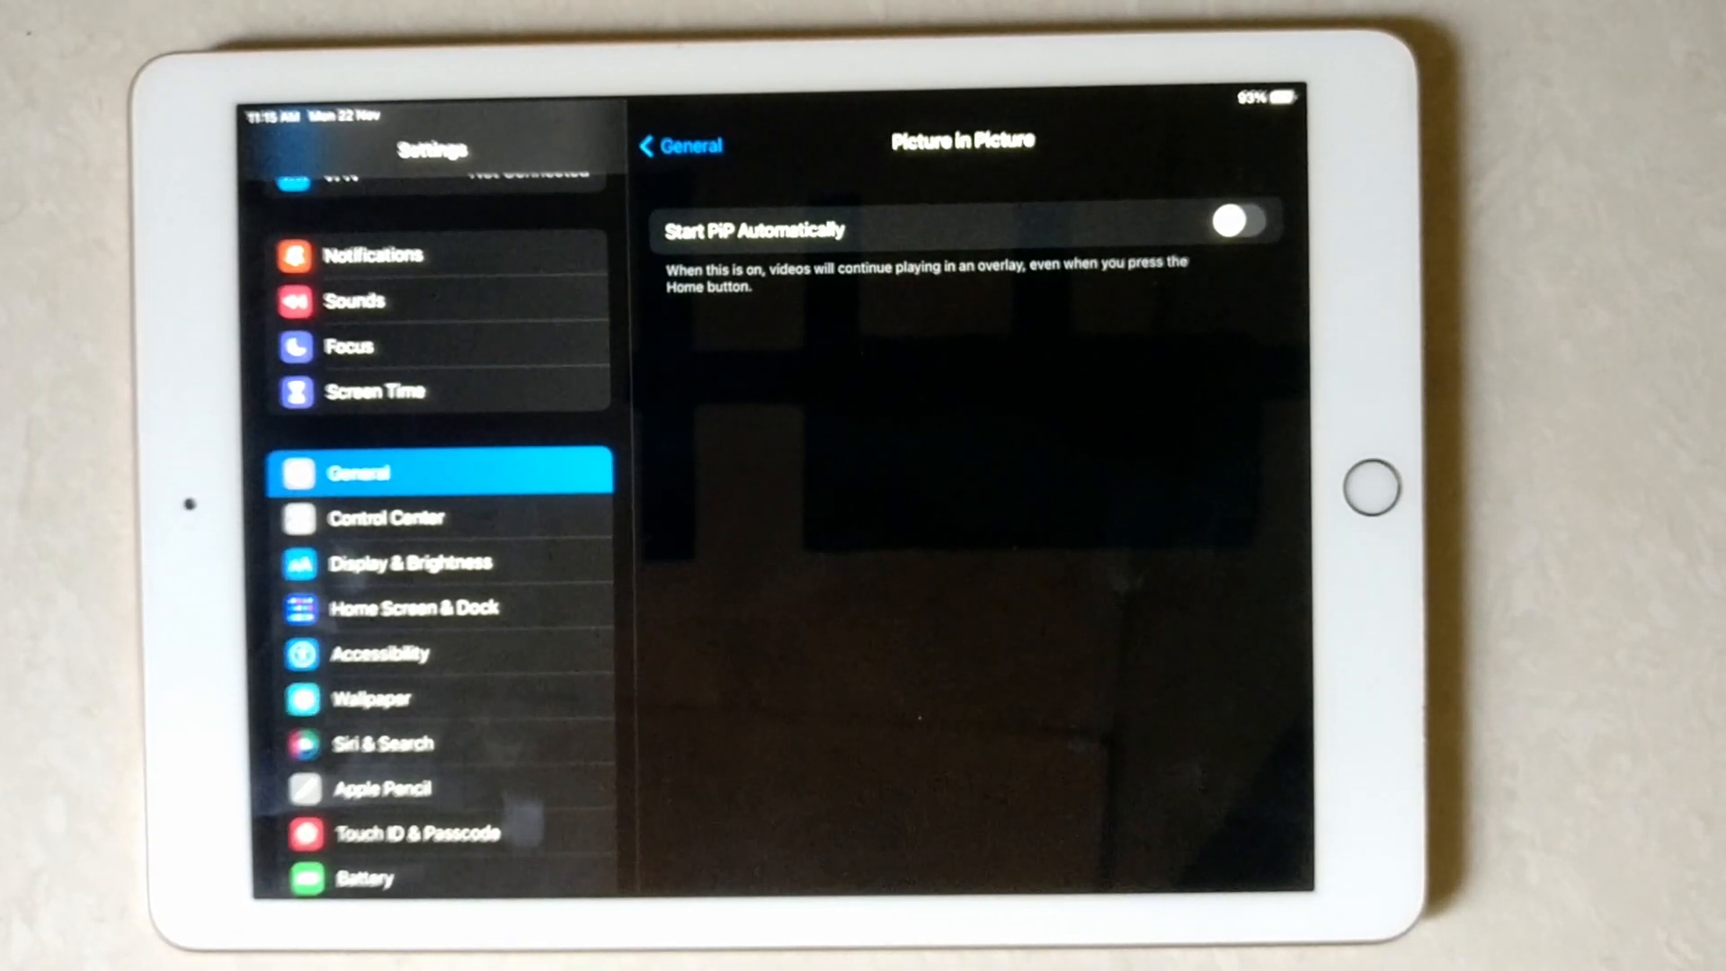
click(1372, 487)
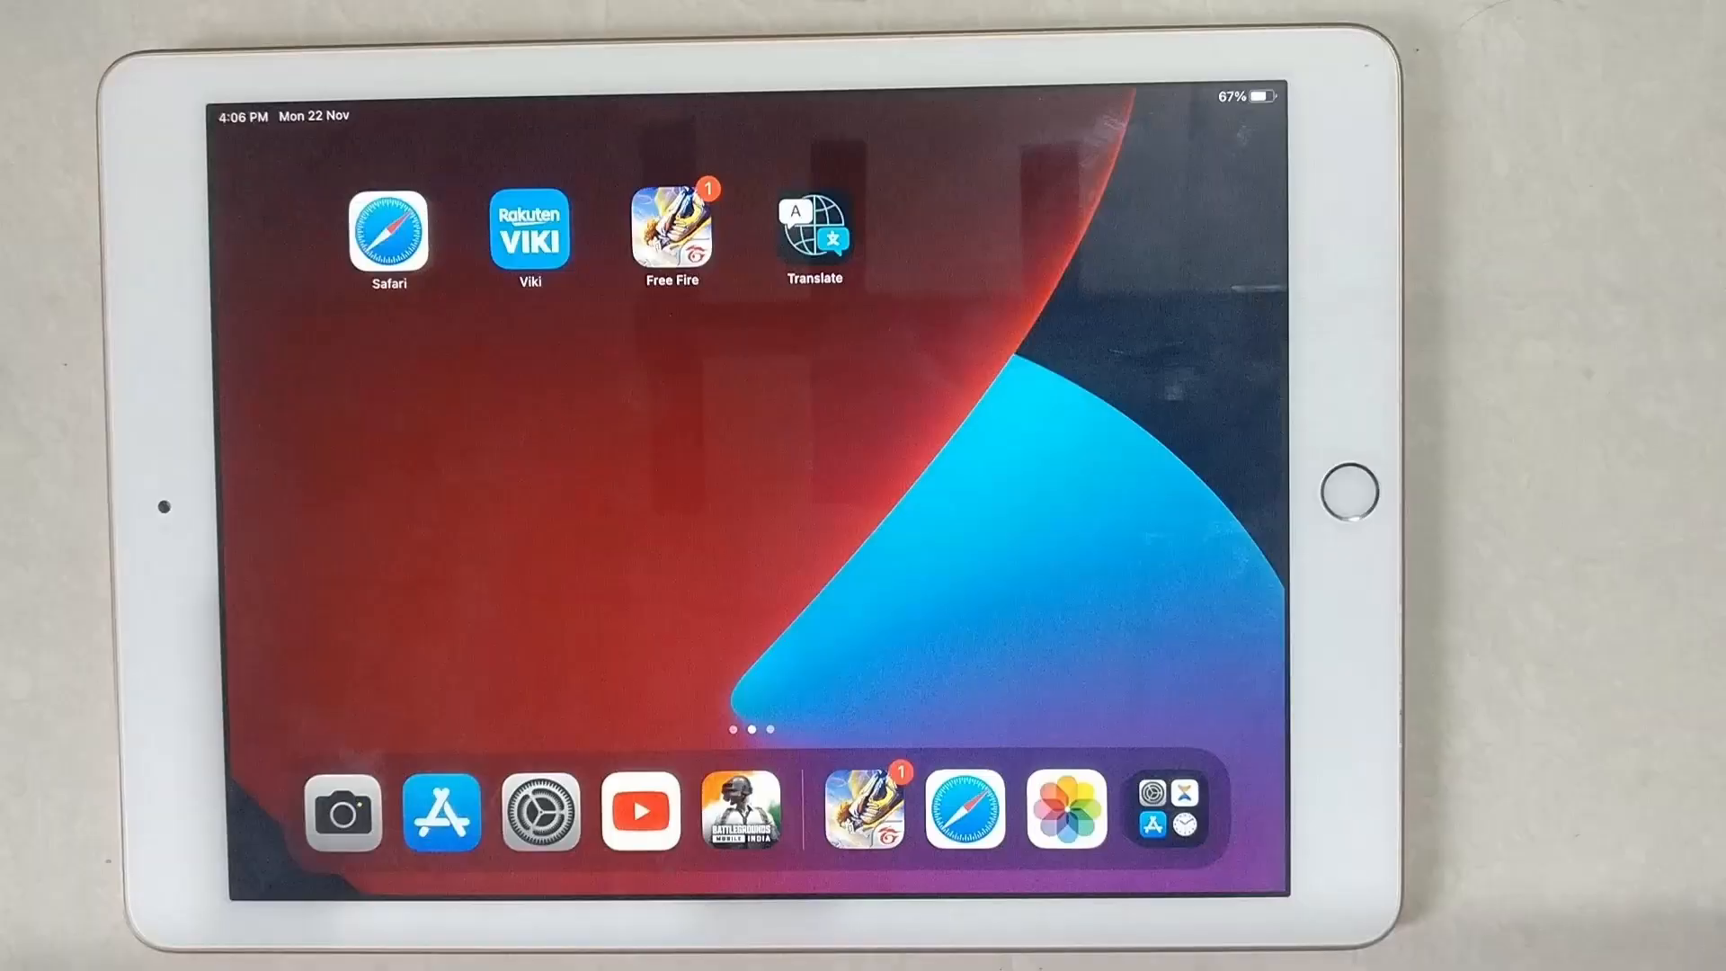